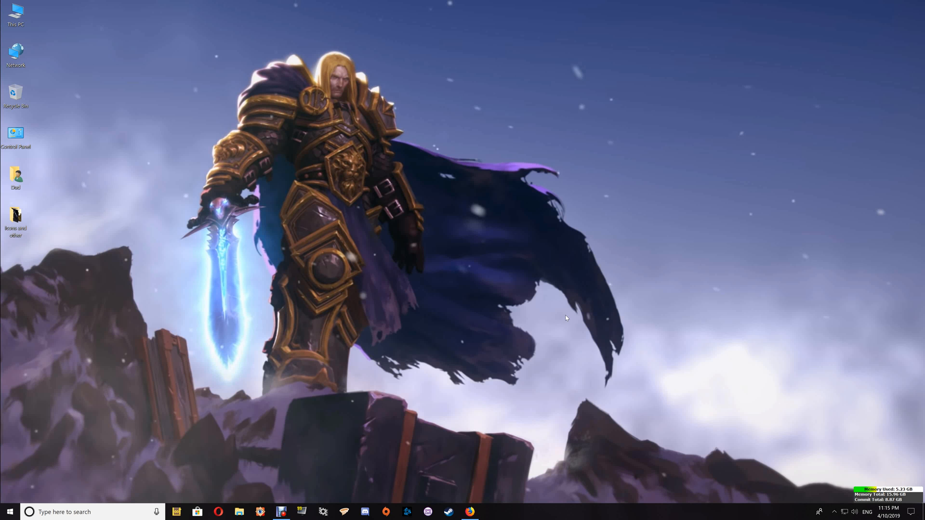
mouse_move(519, 345)
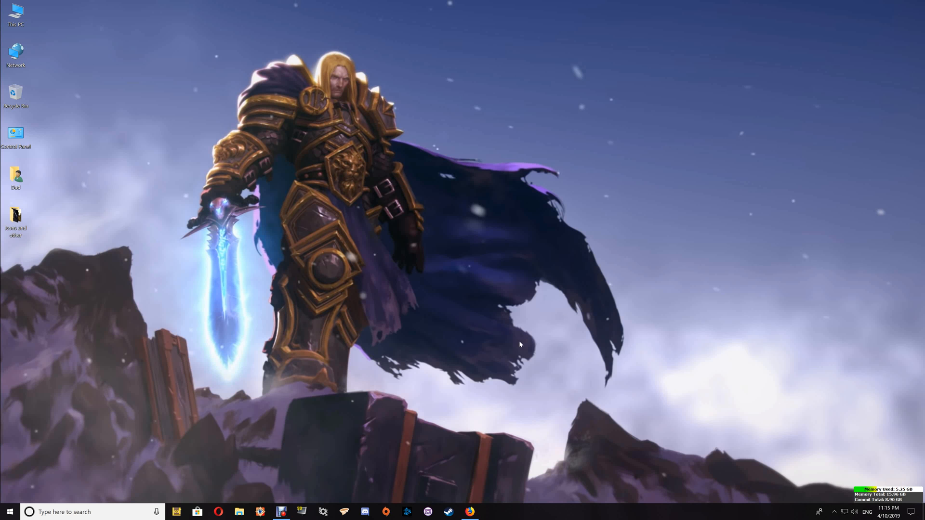
mouse_move(494, 364)
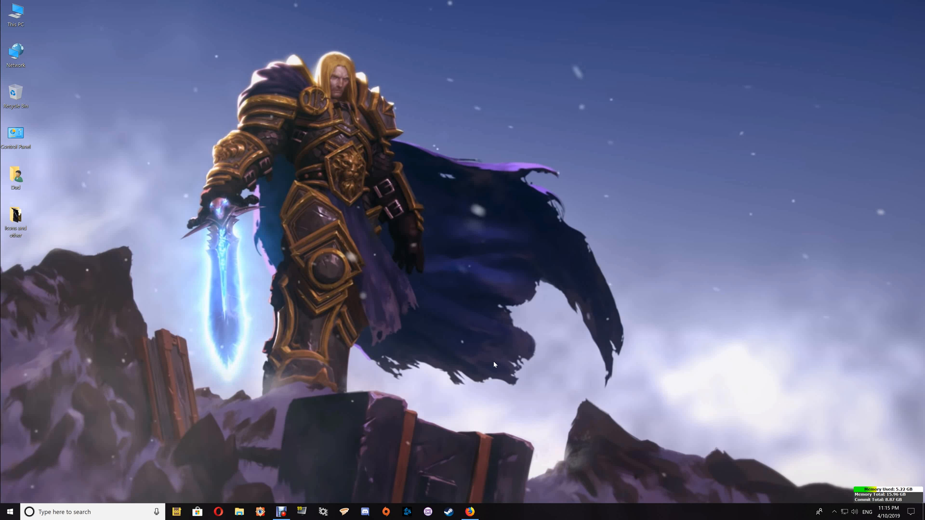
mouse_move(471, 511)
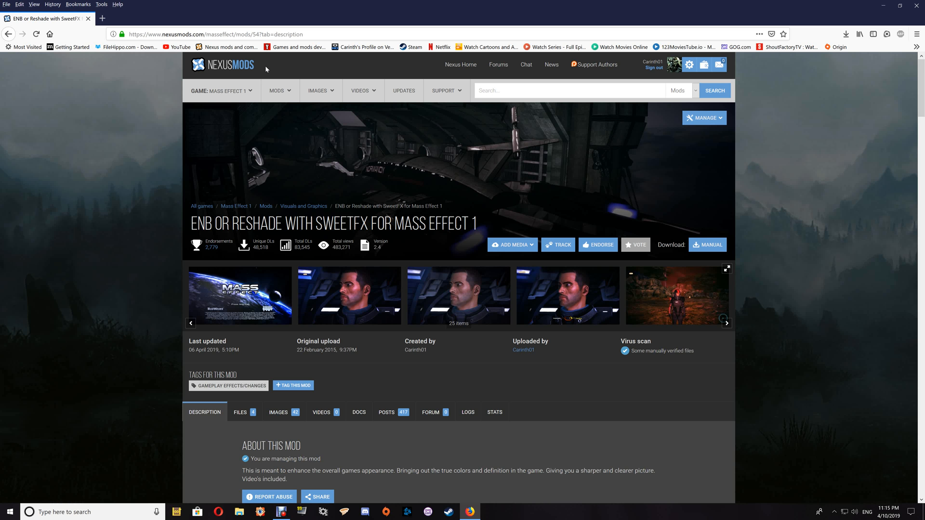
mouse_move(271, 77)
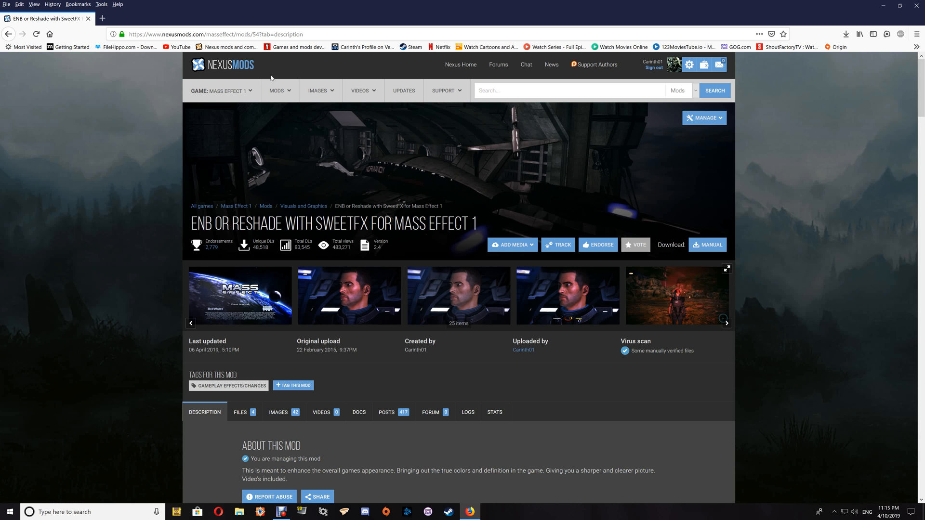
Step: Show the FILES section of the ReShade with SweetFX mod page and scroll to its downloads
left_click(240, 411)
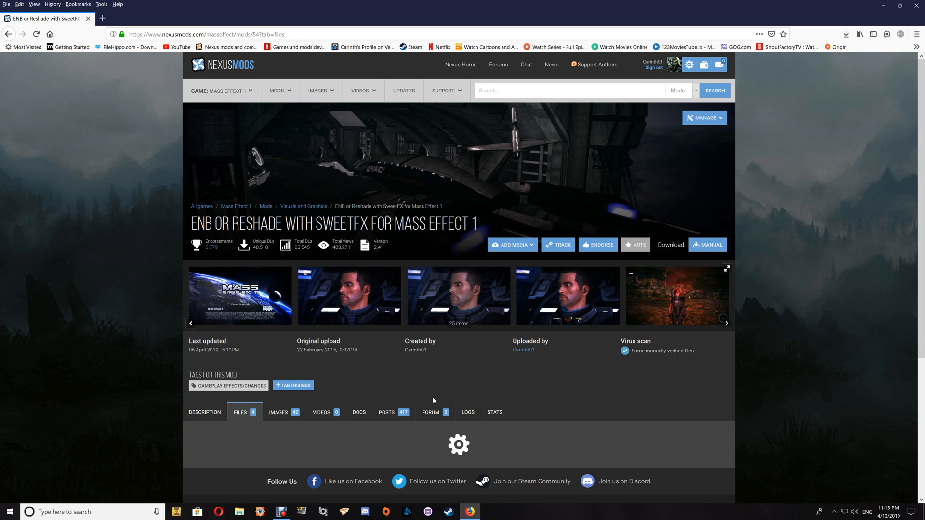
scroll("down", 3)
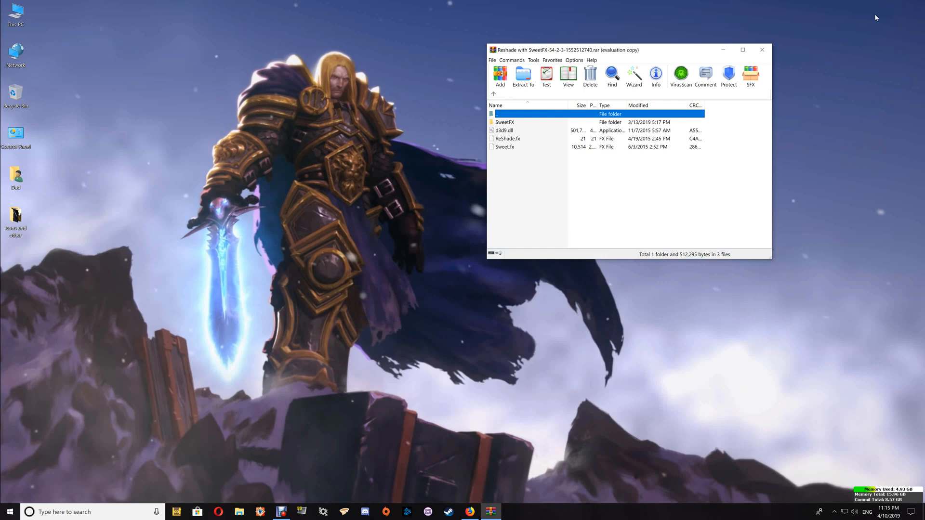
mouse_move(390, 423)
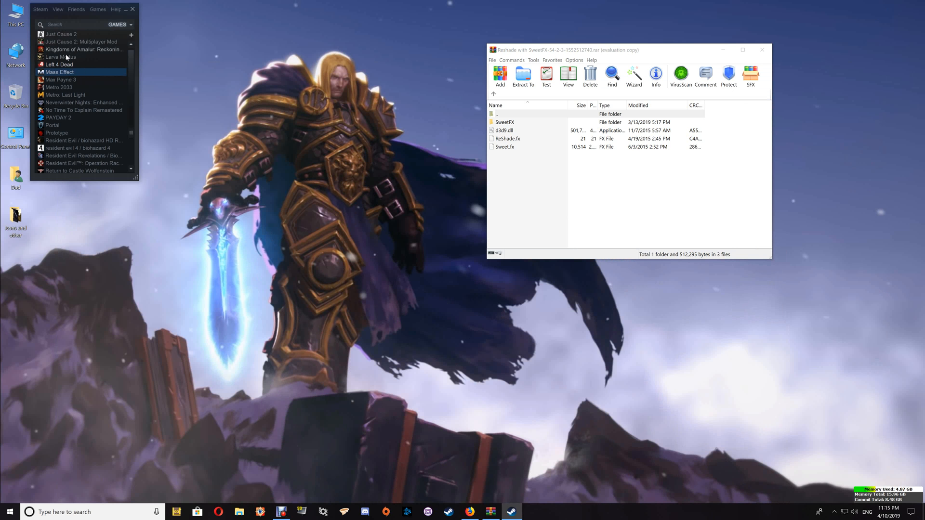
Step: Check Mass Effect's Local Files in Steam Properties, try Browse Local Files, then close the dialog
right_click(60, 72)
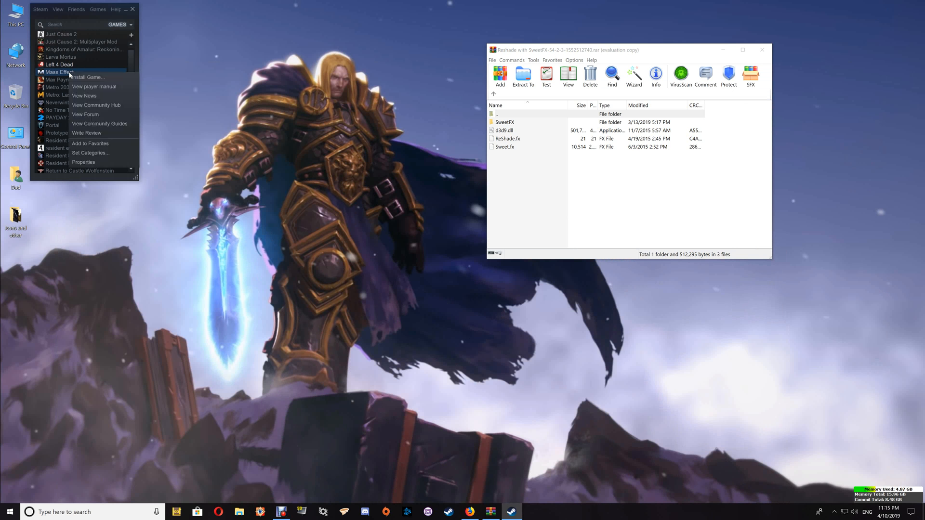
left_click(82, 162)
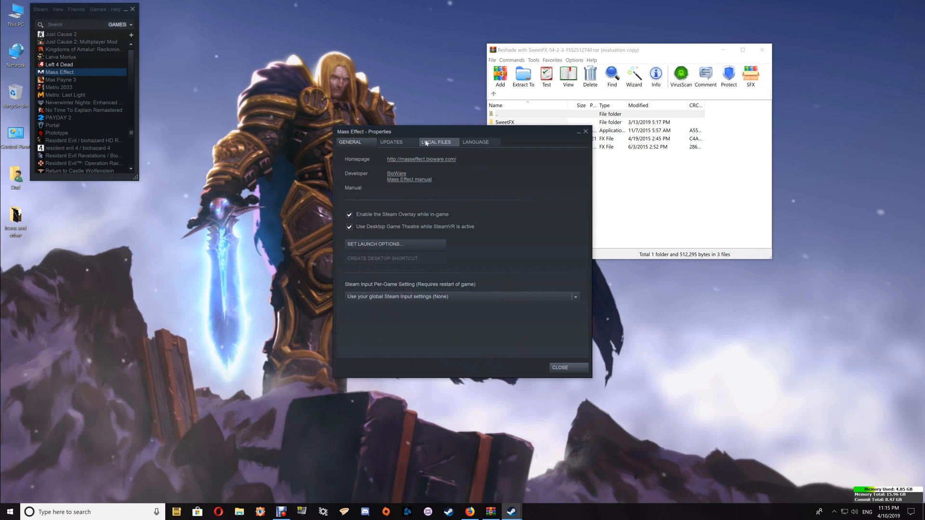
left_click(435, 142)
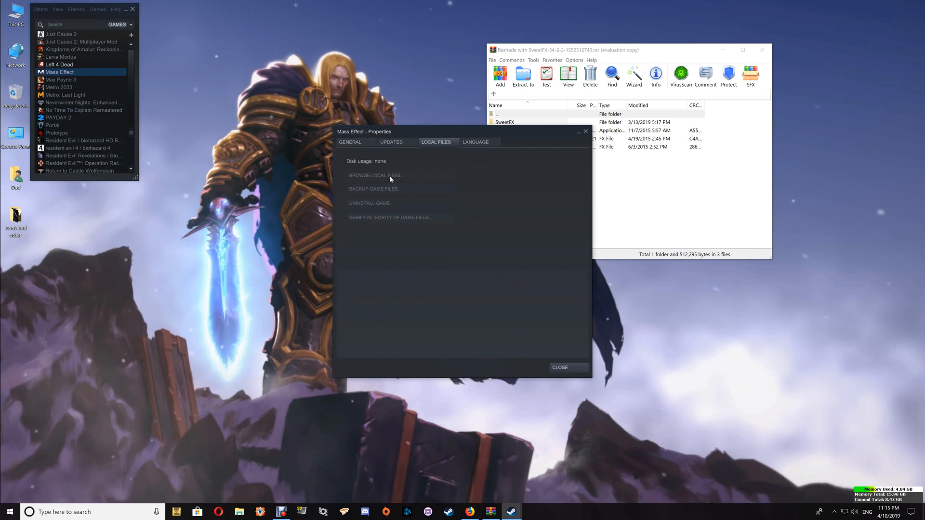
double_click(504, 122)
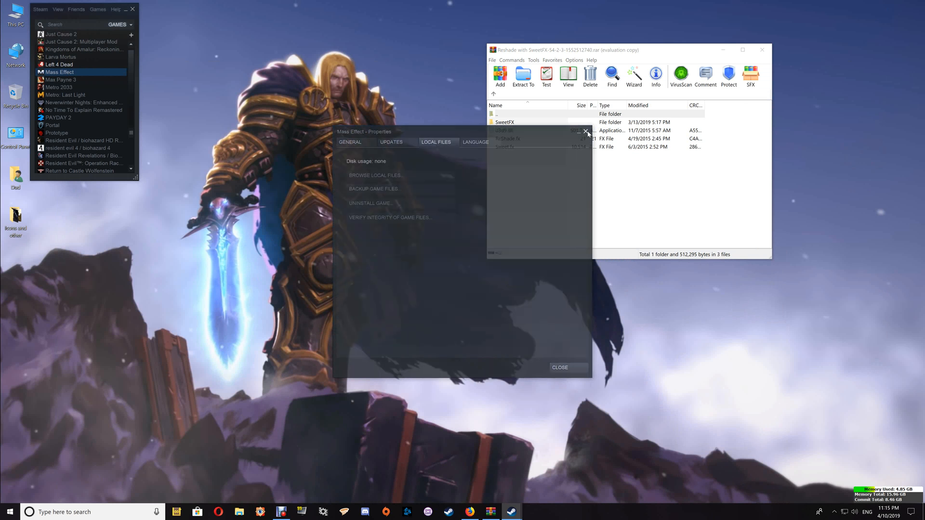
left_click(587, 130)
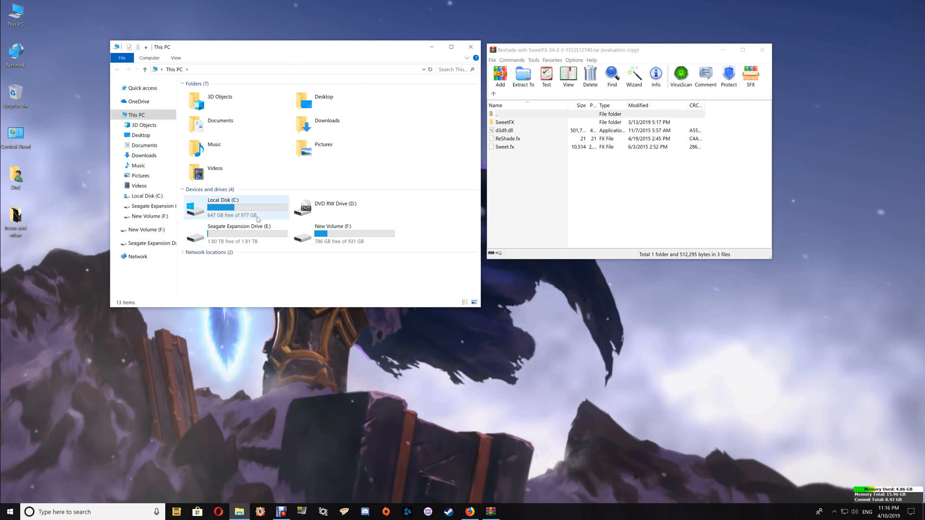
Step: Browse C: > Program Files (x86) > Origin Games > Mass Effect > Binaries
double_click(222, 206)
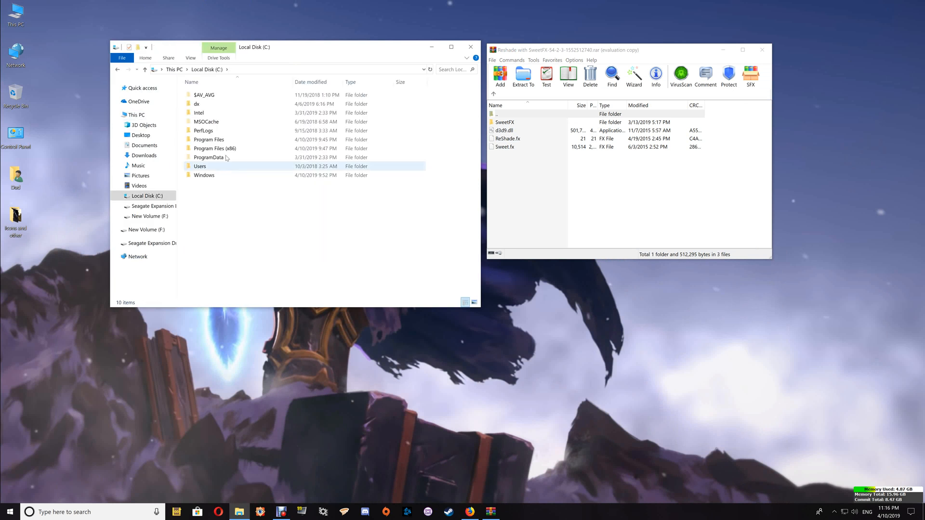
double_click(215, 148)
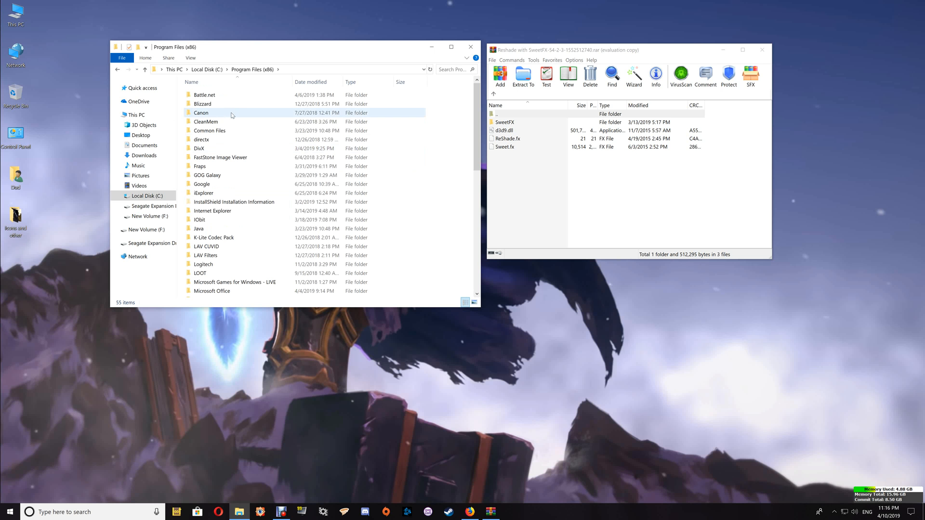
scroll("down", 3)
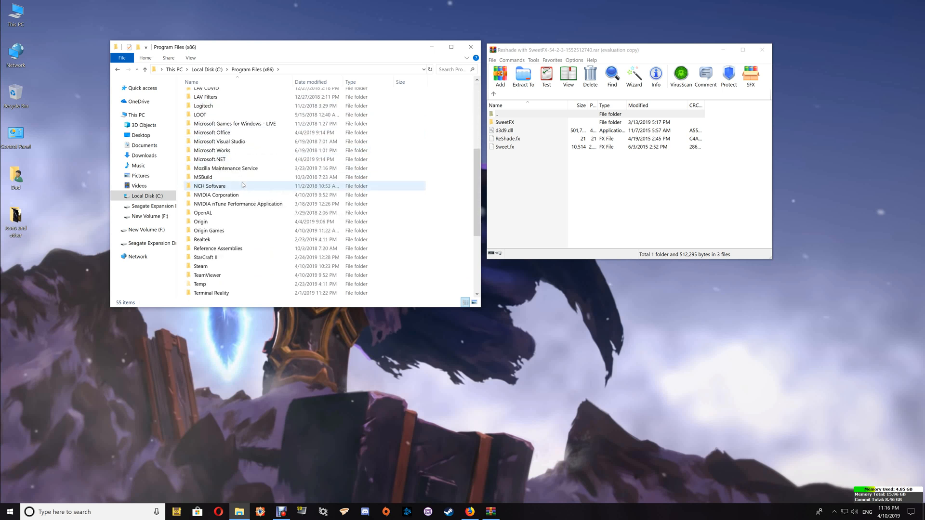
double_click(208, 230)
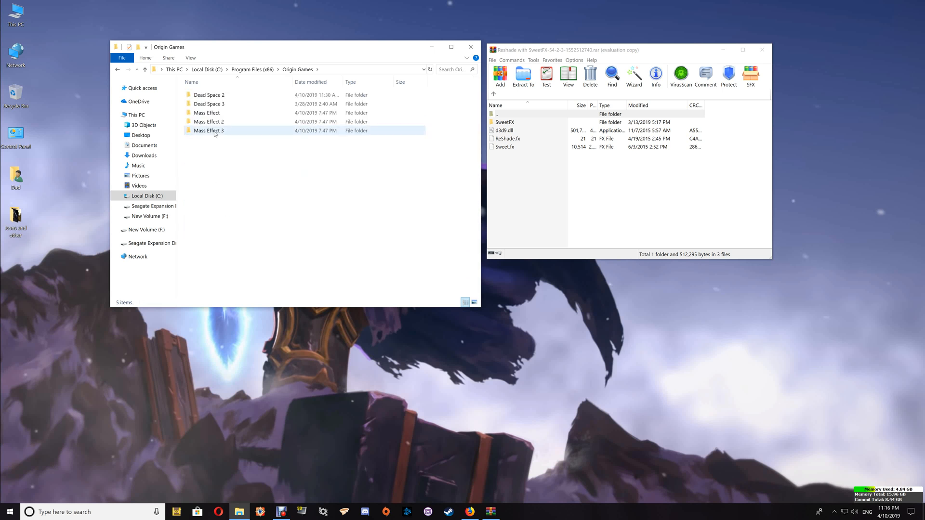
left_click(206, 111)
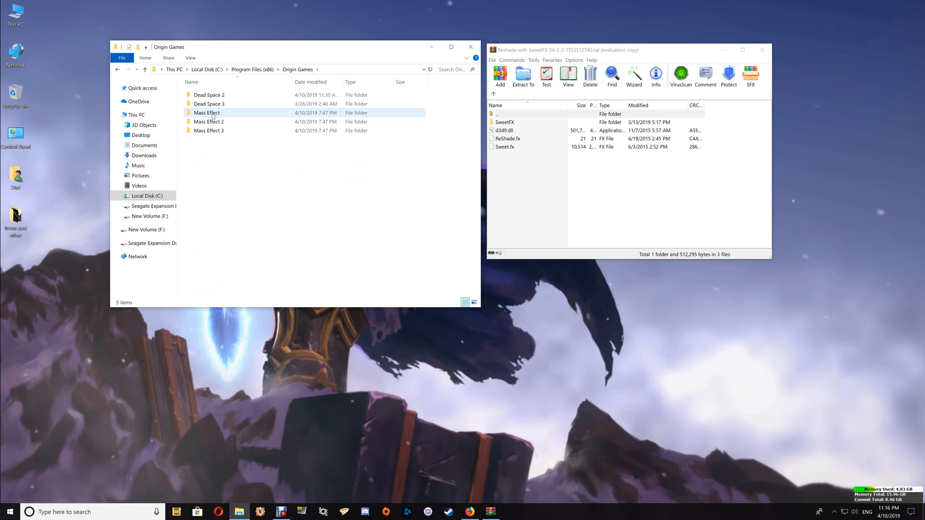
double_click(206, 113)
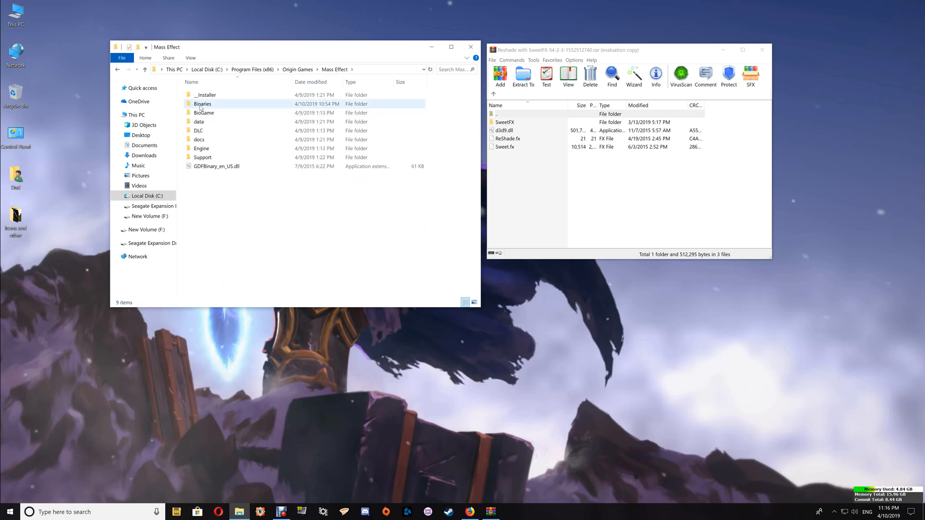
mouse_move(202, 104)
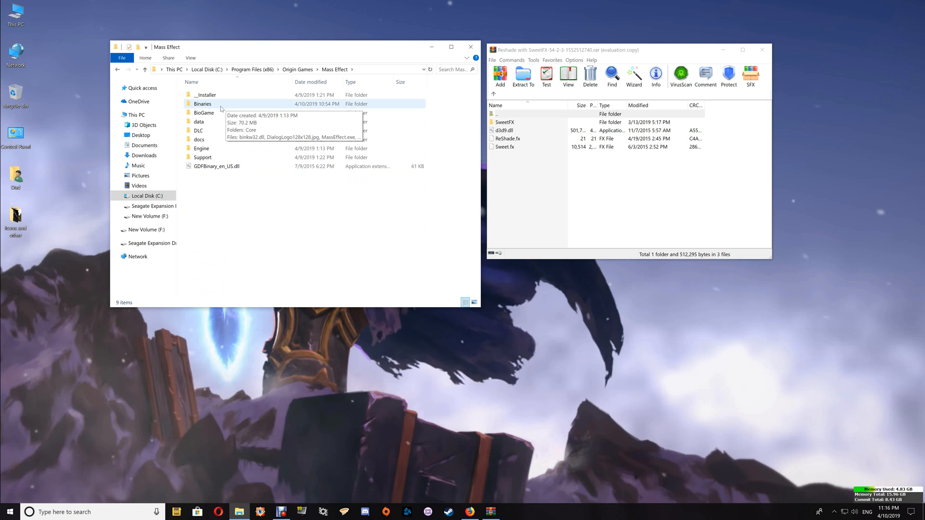
double_click(203, 104)
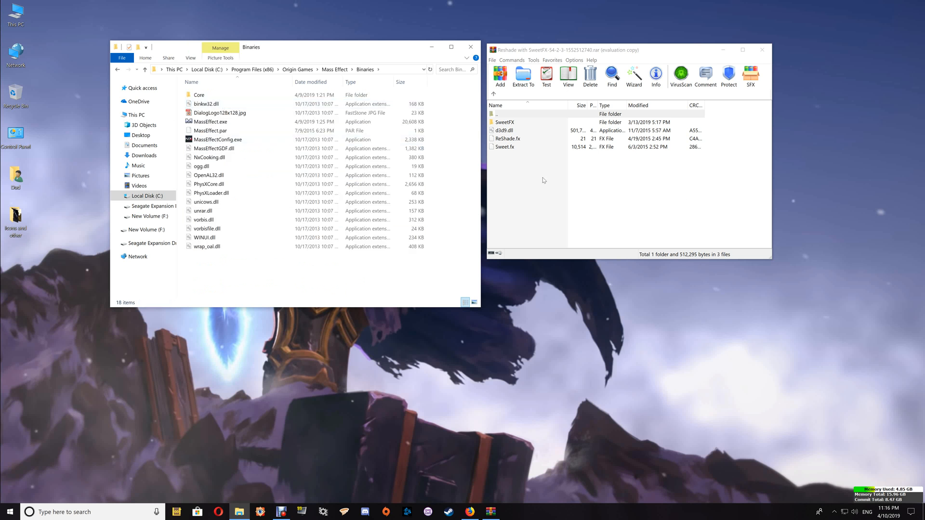
Step: Select all archive contents (SweetFX folder, d3d9.dll, ReShade.fx, Sweet.fx) and copy them into Binaries
key("ctrl+a")
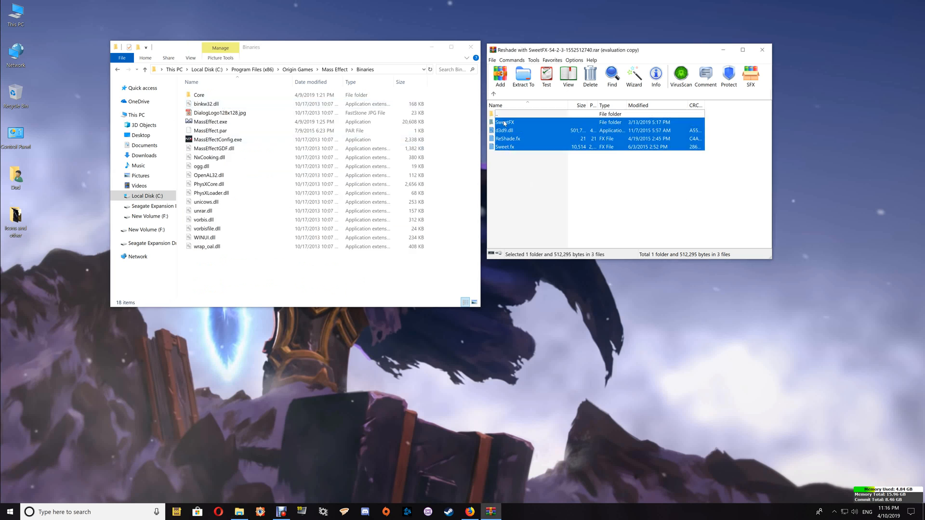
left_click(521, 75)
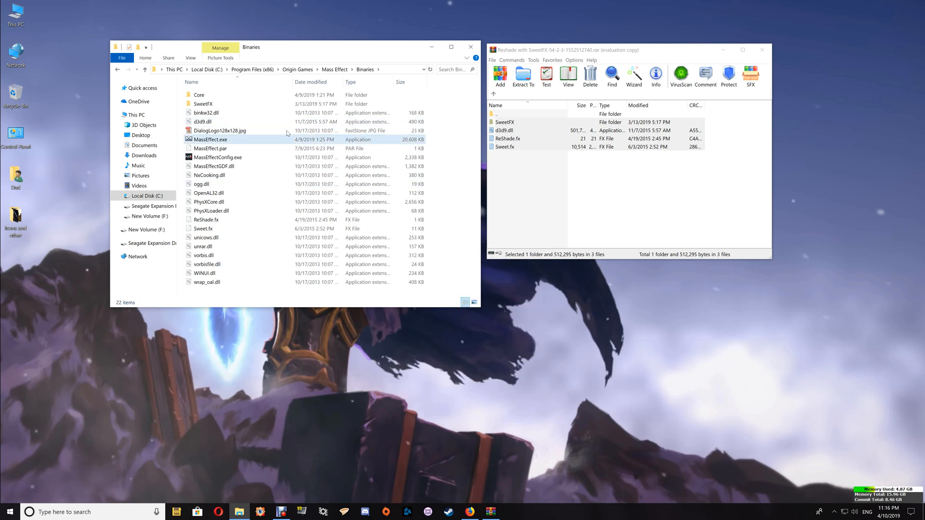
mouse_move(211, 139)
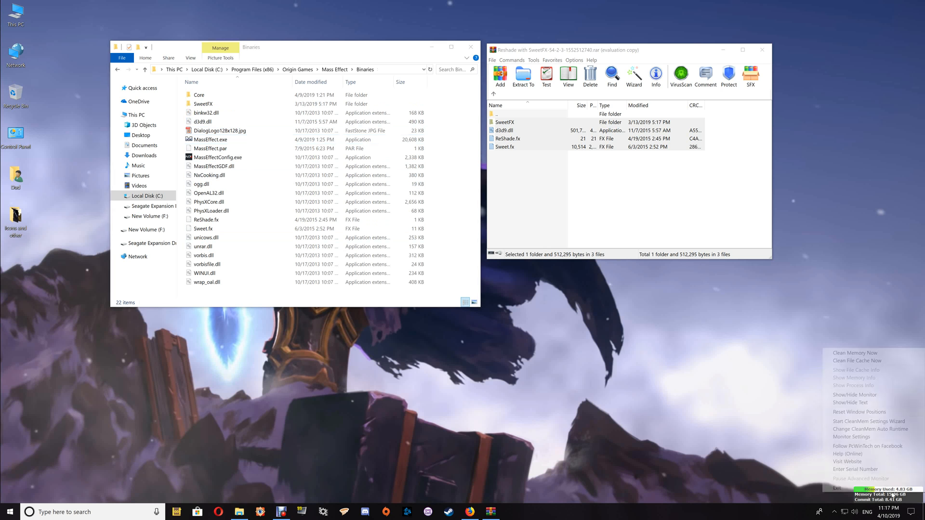
mouse_move(868, 421)
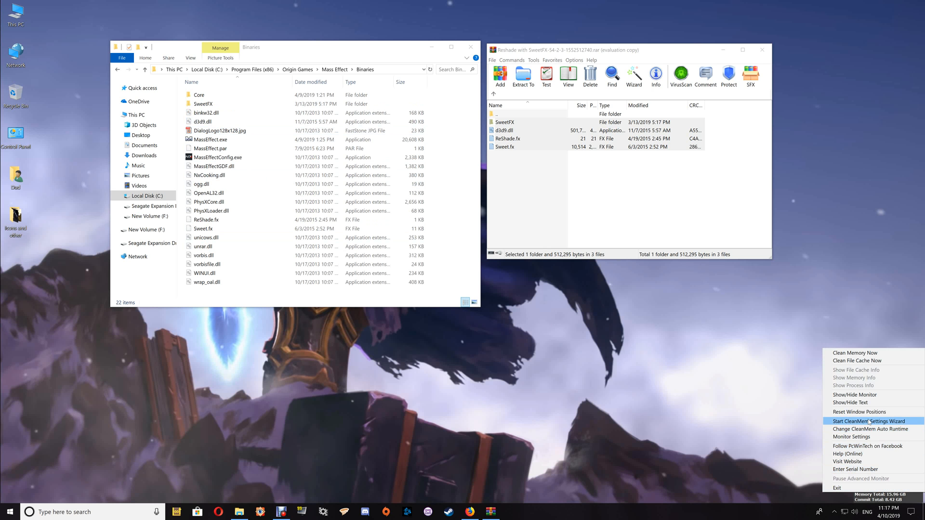
Step: Start the CleanMem Settings Wizard and advance to step 3, then select MassEffect.exe in Binaries
left_click(869, 421)
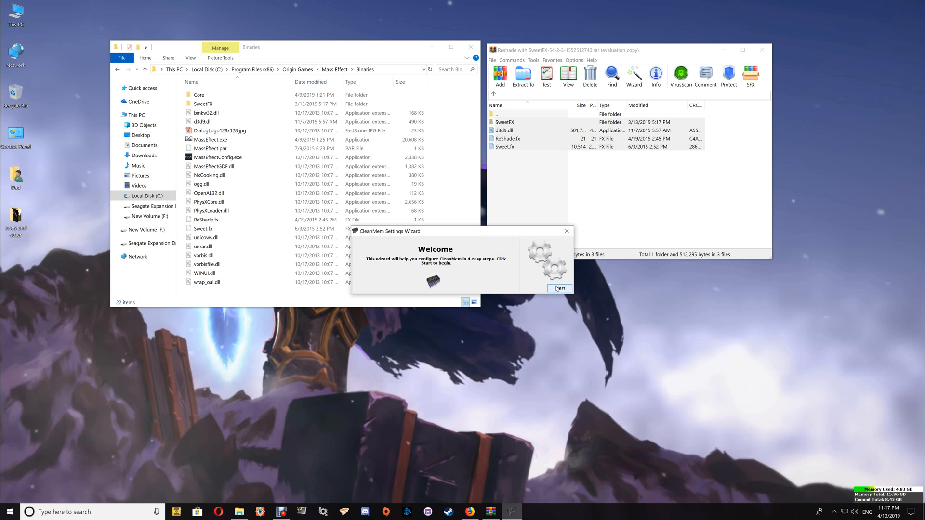
left_click(558, 288)
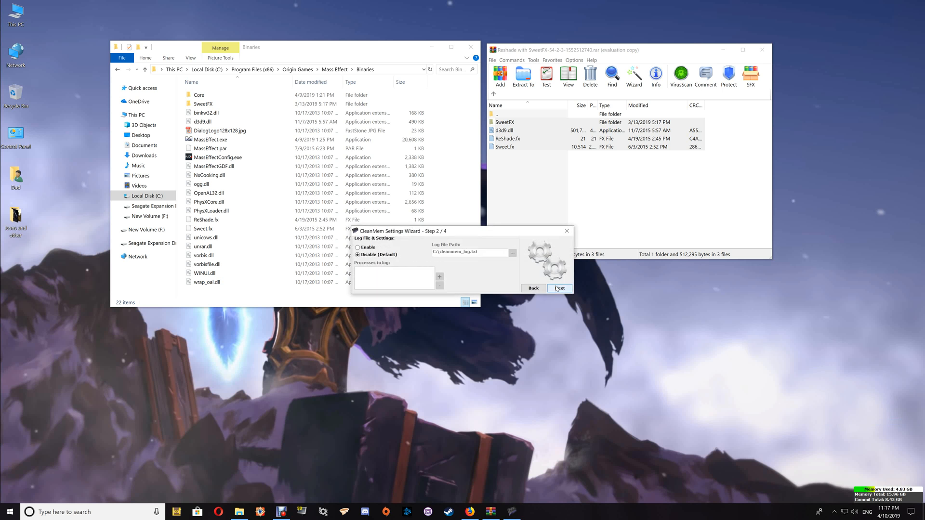
left_click(558, 288)
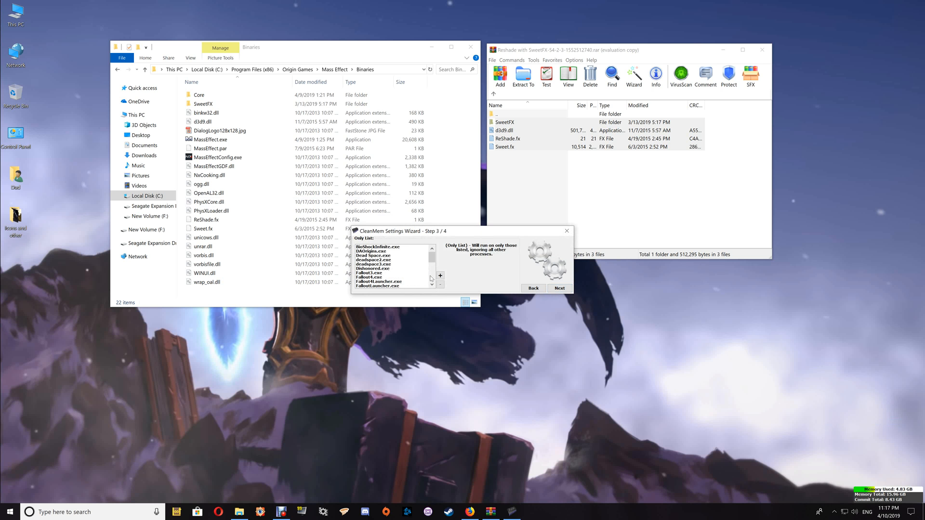
left_click(210, 139)
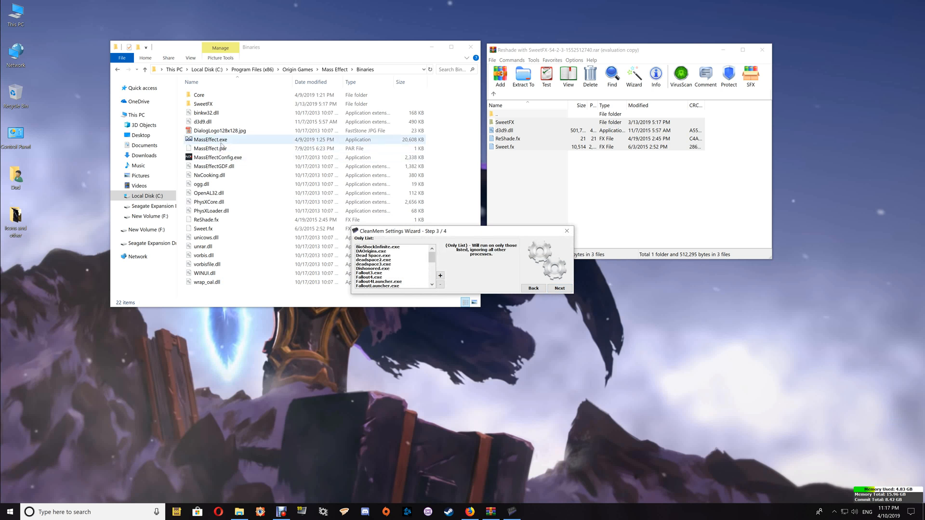
mouse_move(225, 145)
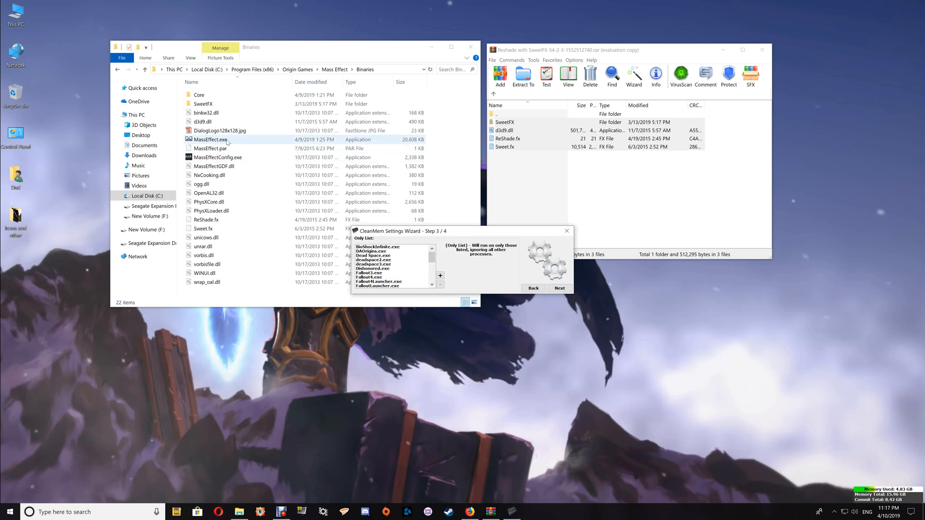
left_click(211, 138)
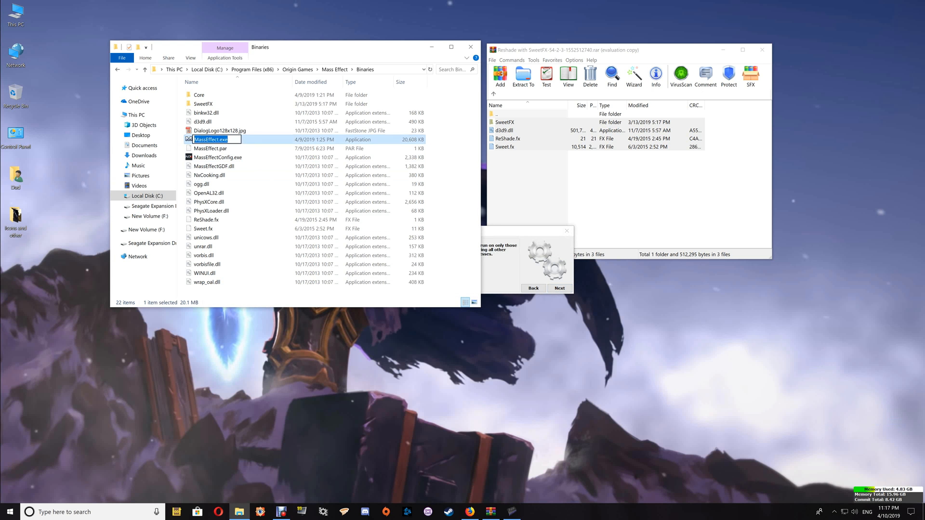
Step: Copy the MassEffect.exe file name from its rename field
right_click(212, 139)
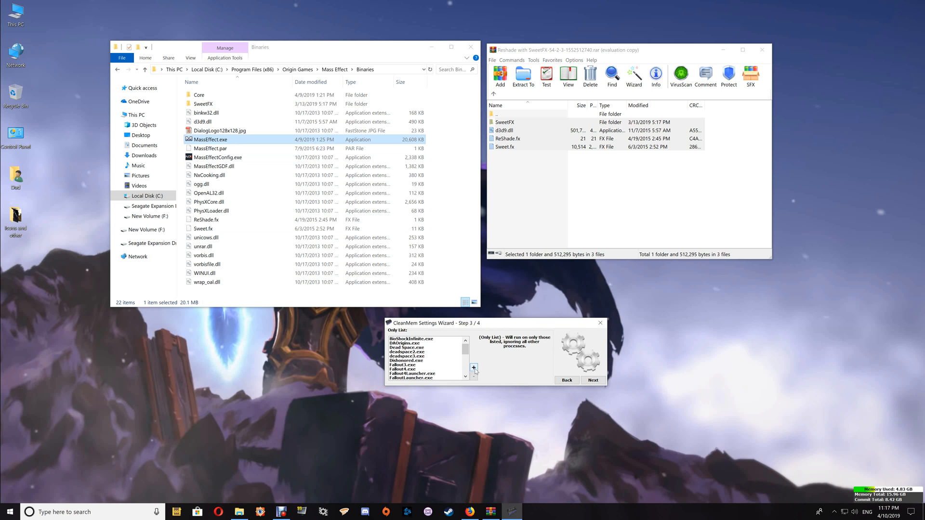
Step: Add MassEffect.exe to CleanMem's Only List, then finish the wizard to save settings
left_click(474, 367)
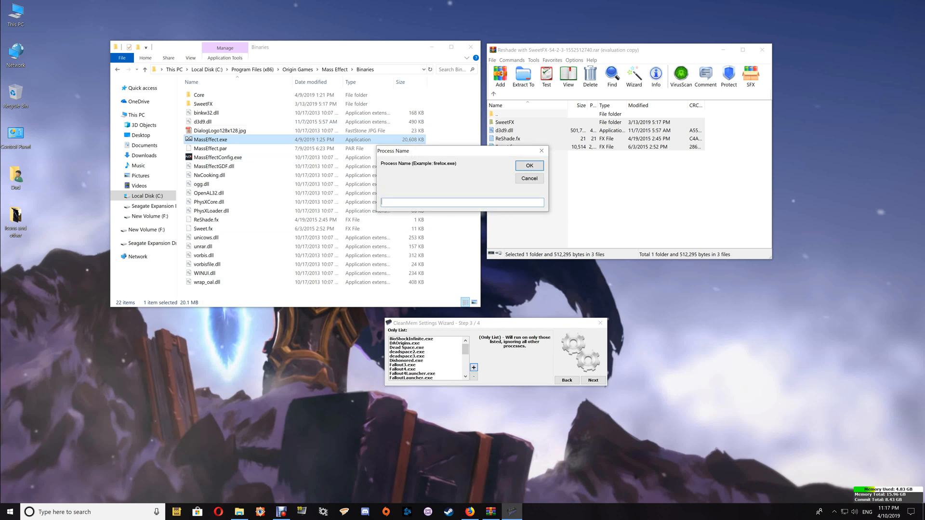
type("MassEffect.exe")
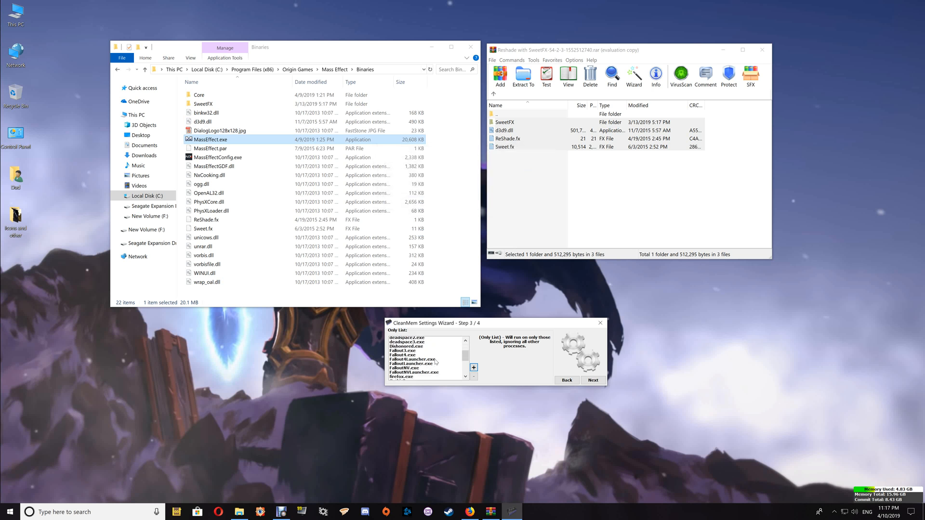
scroll("down", 3)
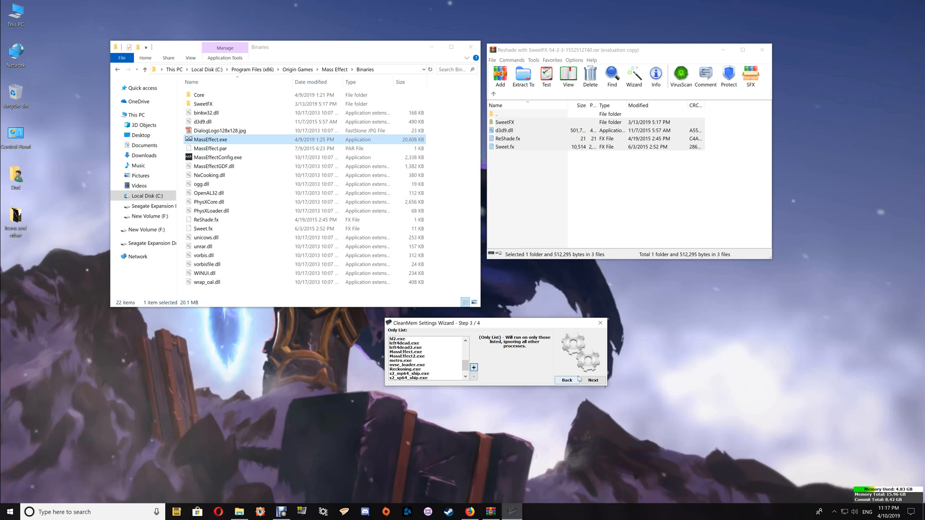
left_click(593, 379)
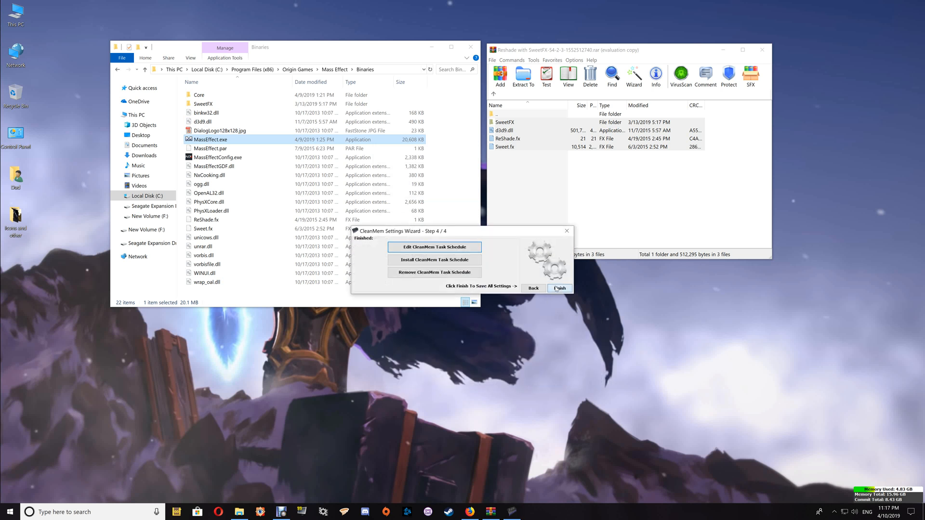
left_click(559, 288)
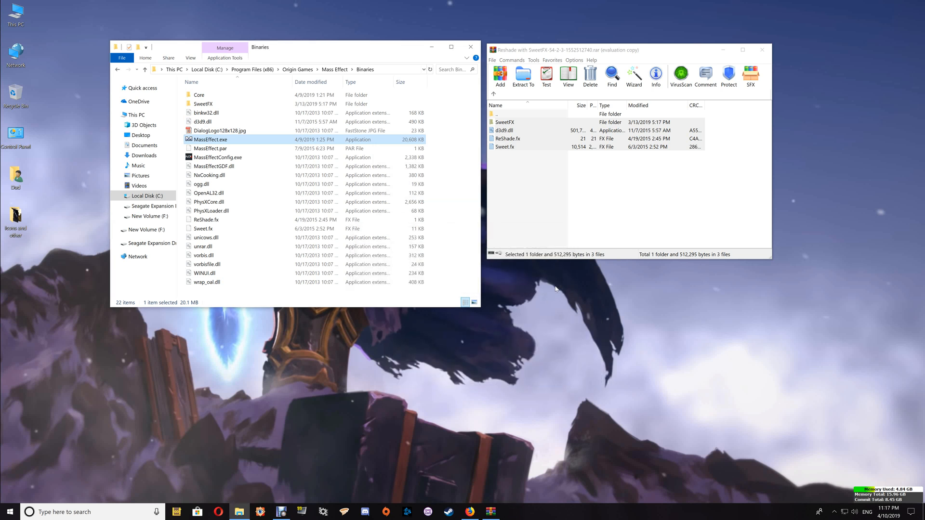